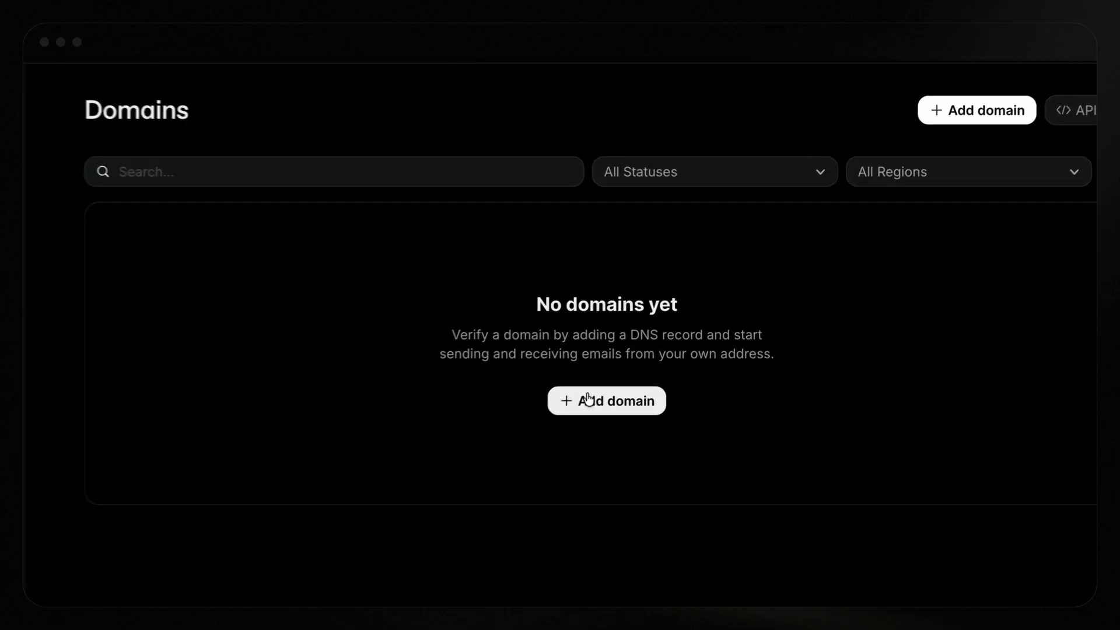
- Start a new Resend domain named contact.edenteacompany.com
{"action": "left_click", "coordinate": [606, 400]}
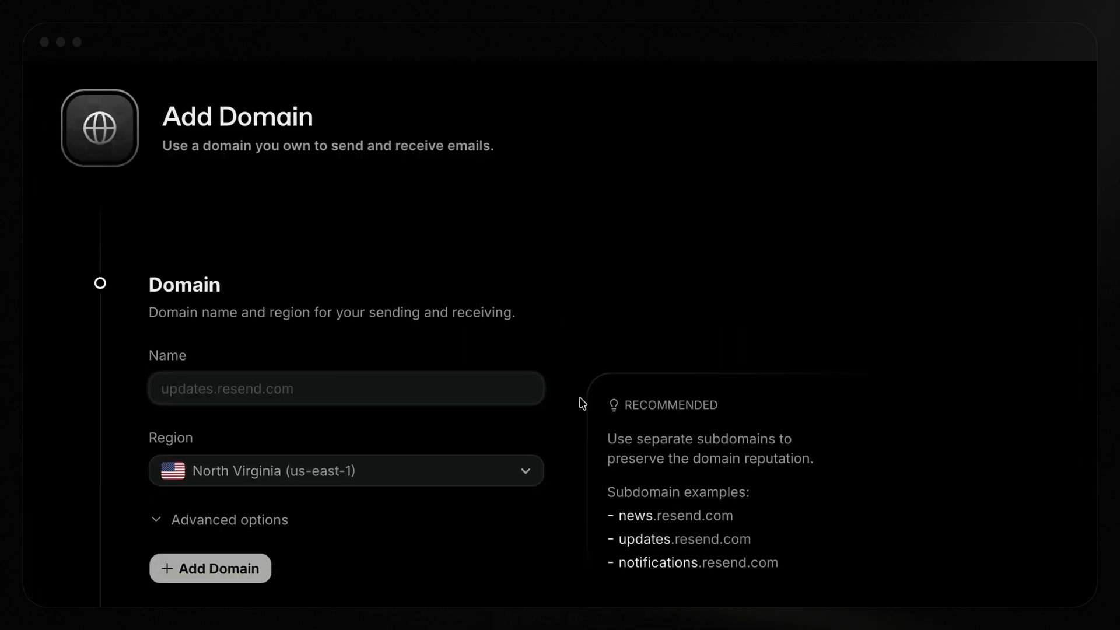
{"action": "type", "text": "edenteacompany.com"}
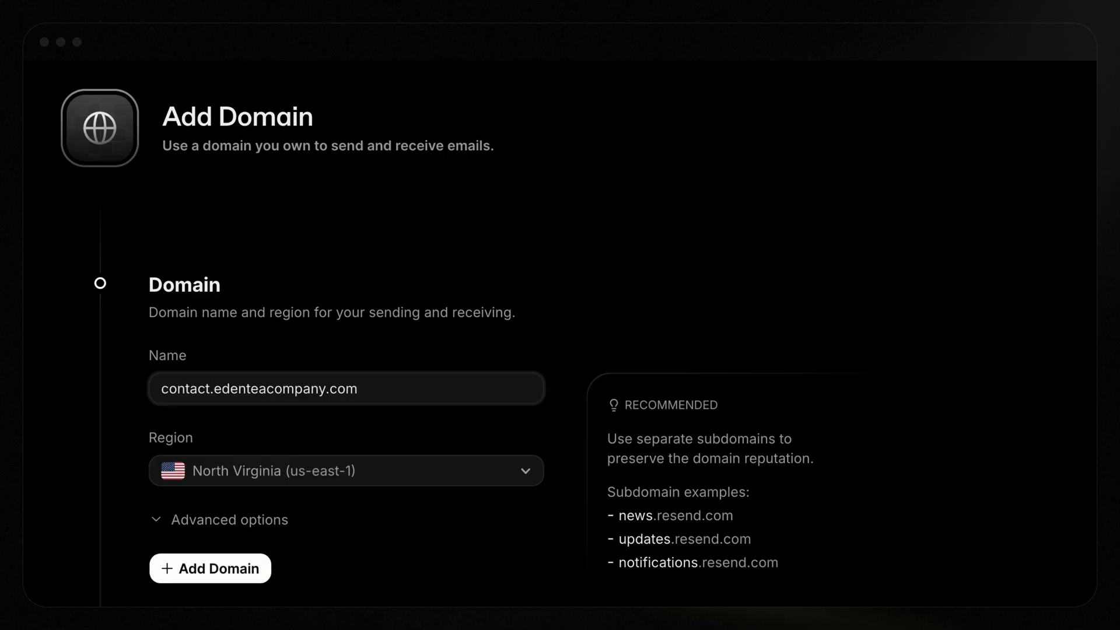
{"action": "left_click", "coordinate": [209, 567]}
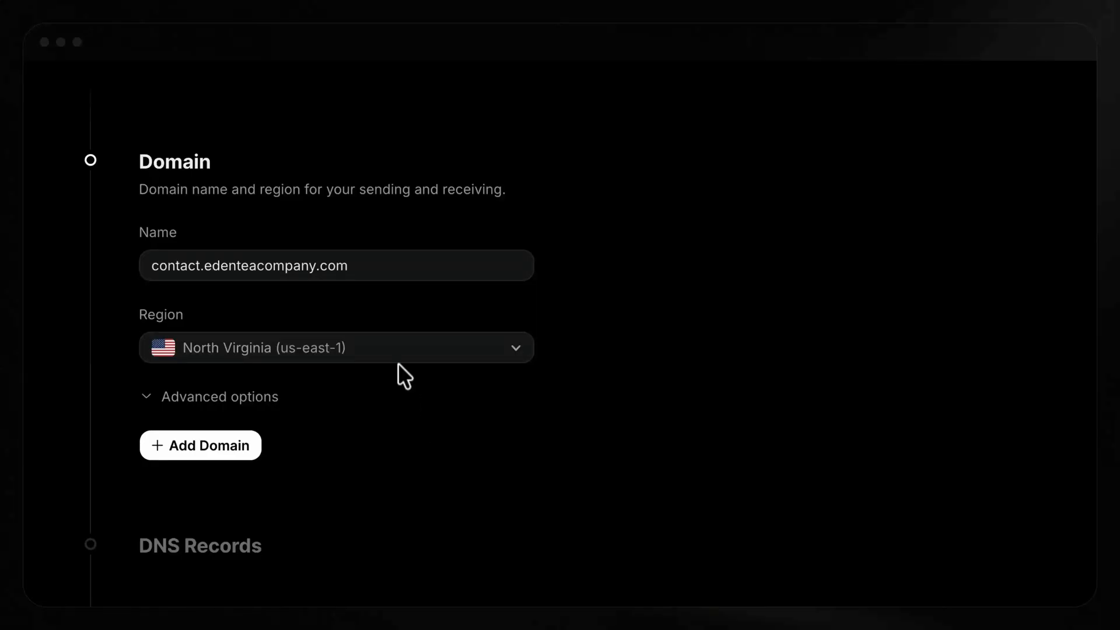
- Keep North Virginia (us-east-1) as region and show Custom Return-Path 'send'
{"action": "left_click", "coordinate": [336, 347]}
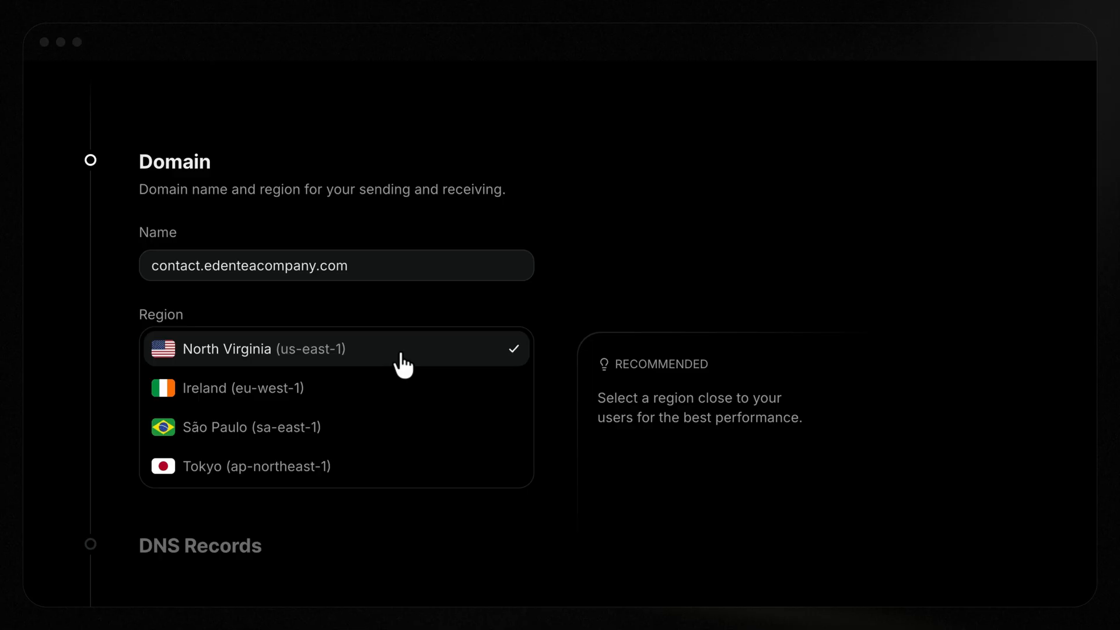
{"action": "left_click", "coordinate": [251, 348]}
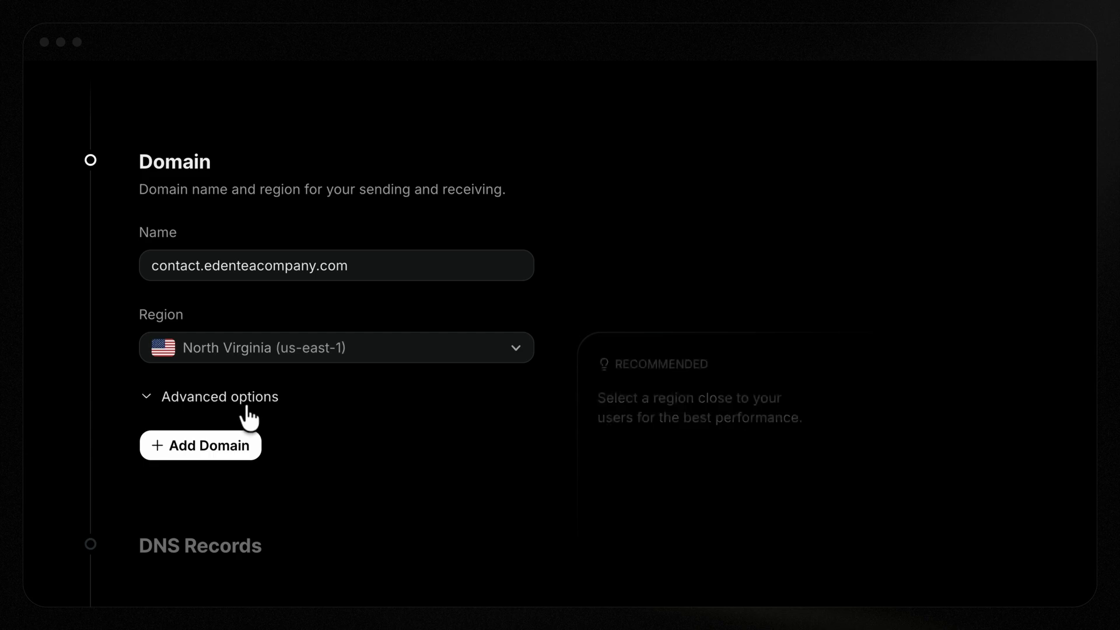
{"action": "left_click", "coordinate": [220, 397]}
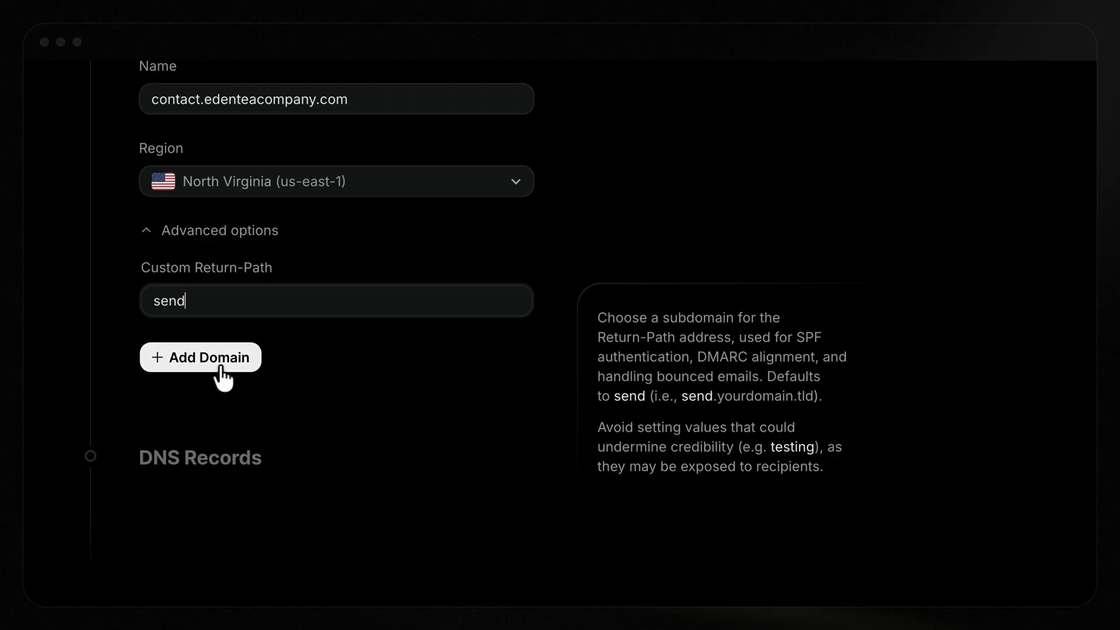
- Add the contact.edenteacompany.com domain and scroll through its required DNS records
{"action": "left_click", "coordinate": [200, 357]}
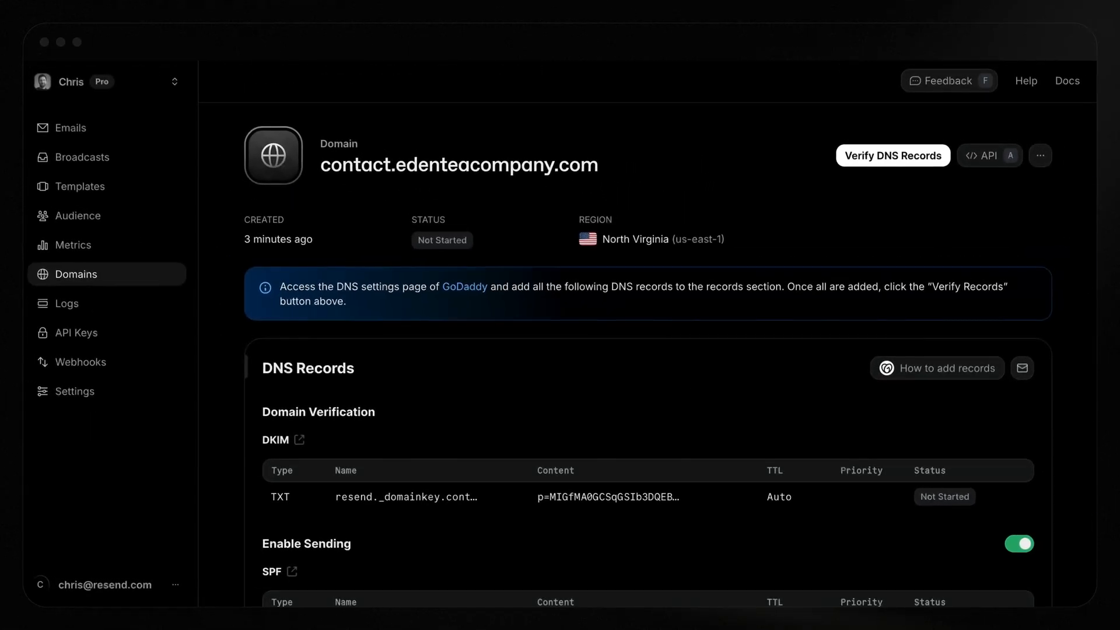
{"action": "scroll", "scroll_direction": "down", "scroll_amount": 3}
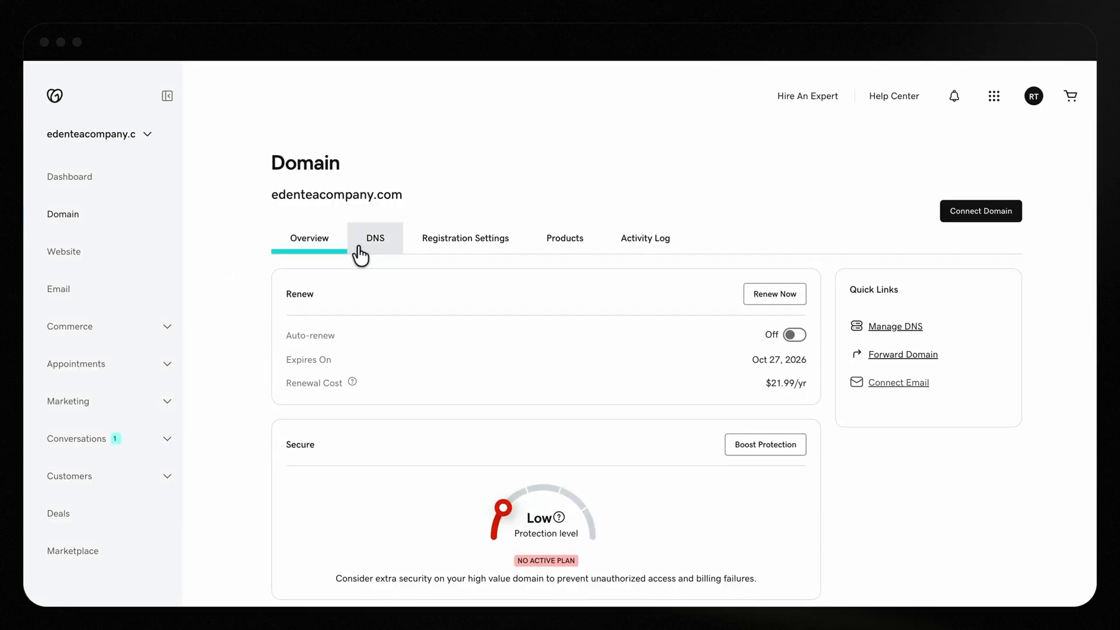
- Save TXT record resend._domainkey.contact with the DKIM key ending 4wIDAQAB
{"action": "left_click", "coordinate": [375, 238]}
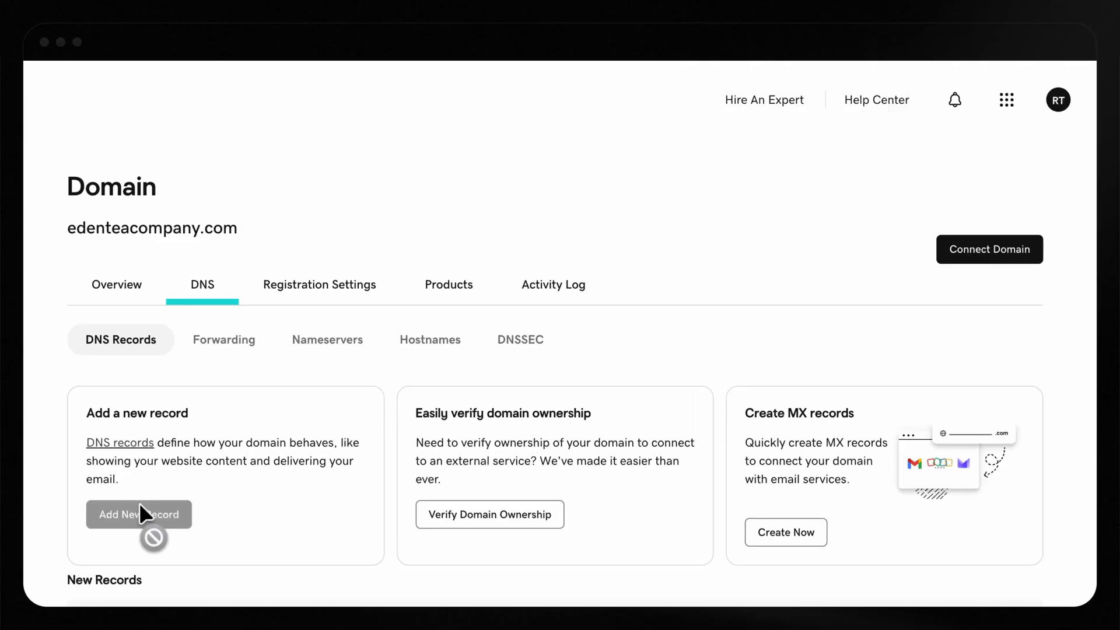
{"action": "left_click", "coordinate": [139, 514]}
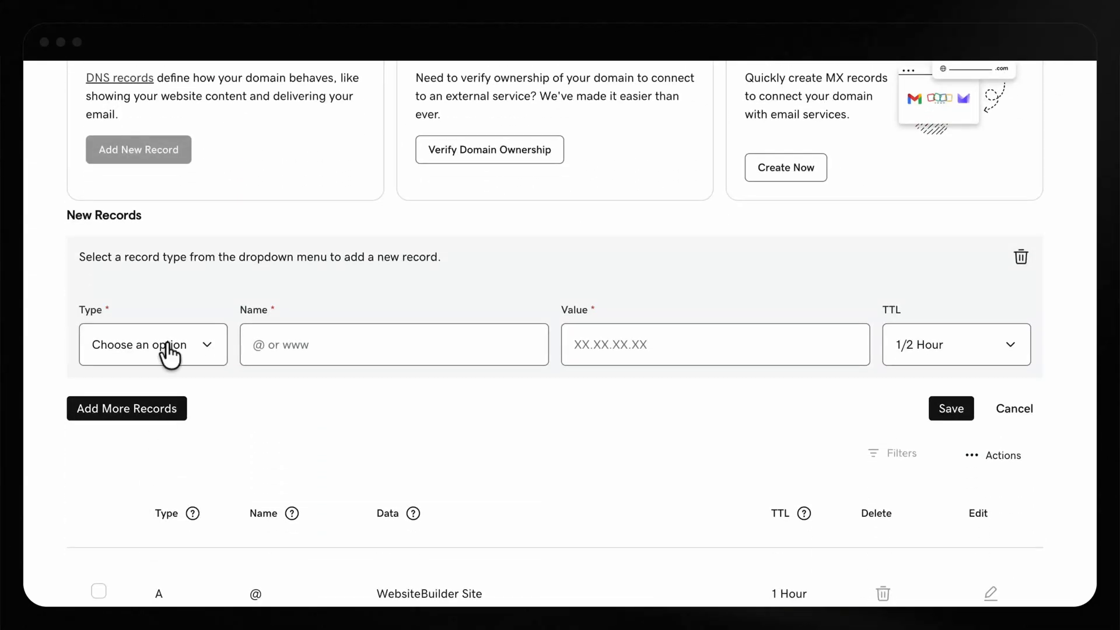
{"action": "left_click", "coordinate": [152, 344]}
{"action": "type", "text": "resend._domainkey.contact"}
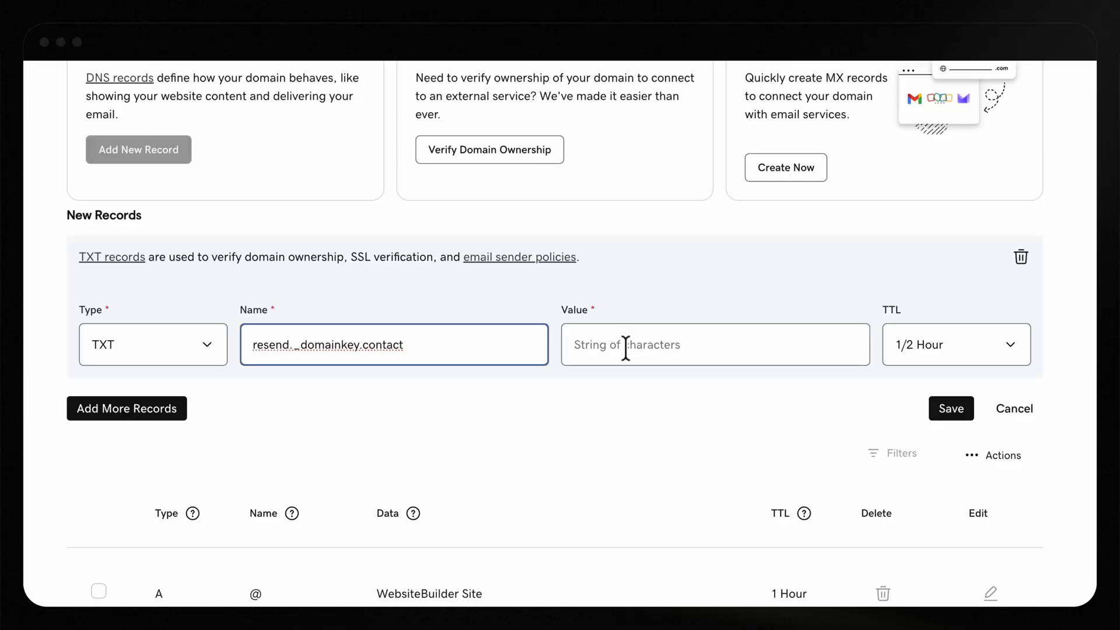
{"action": "left_click", "coordinate": [714, 345]}
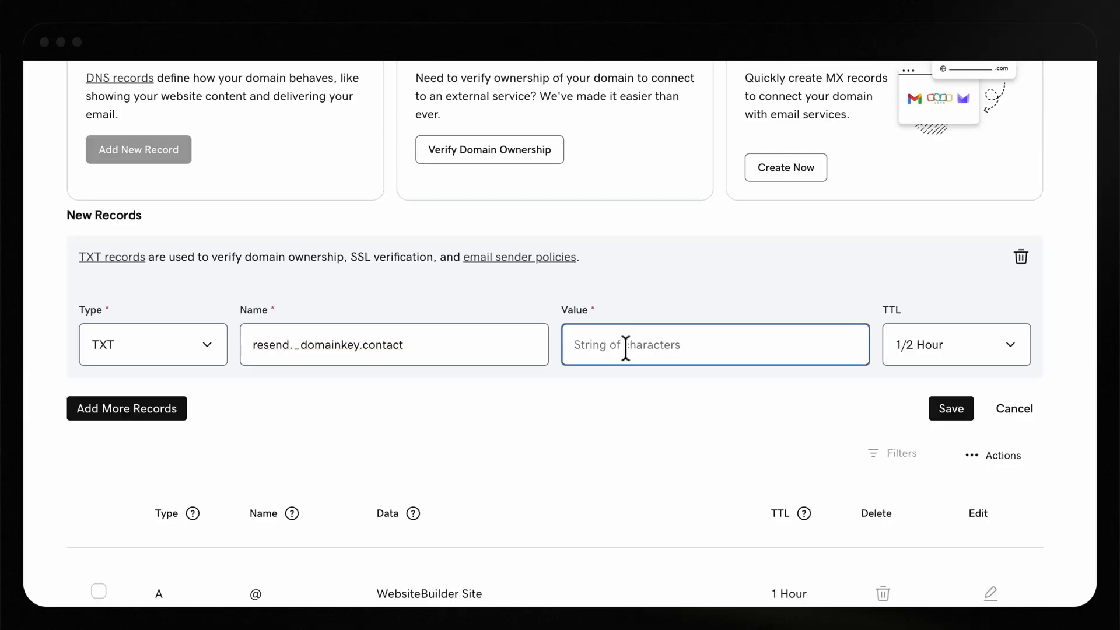
{"action": "type", "text": "7SBWnVULYChSVifsZSppmgY2p0t7NvHi4wIDAQAB"}
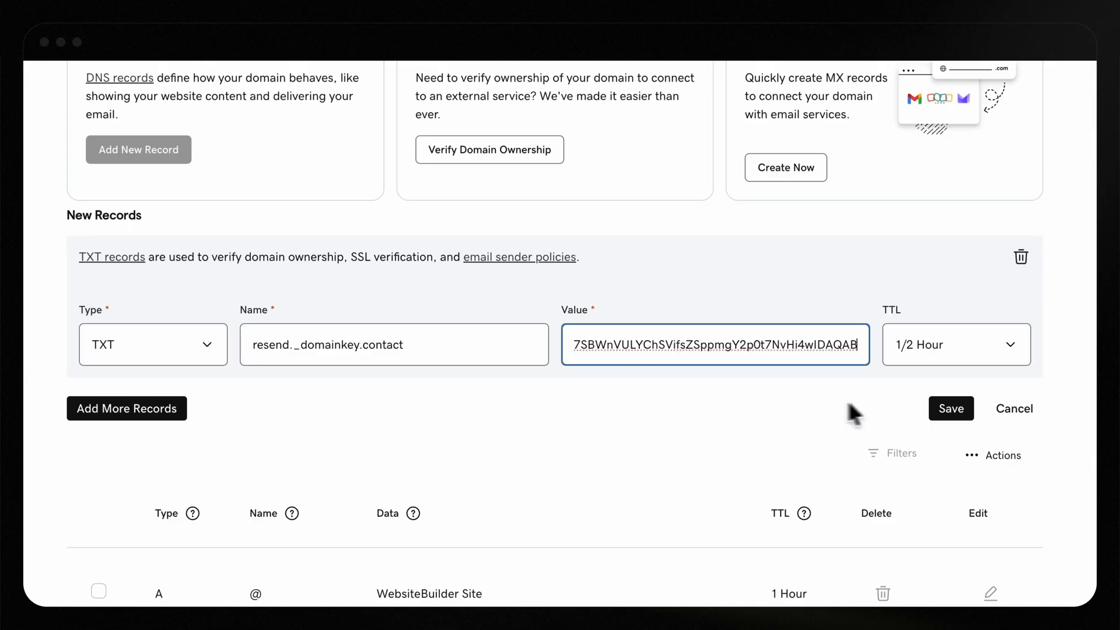
{"action": "left_click", "coordinate": [951, 408]}
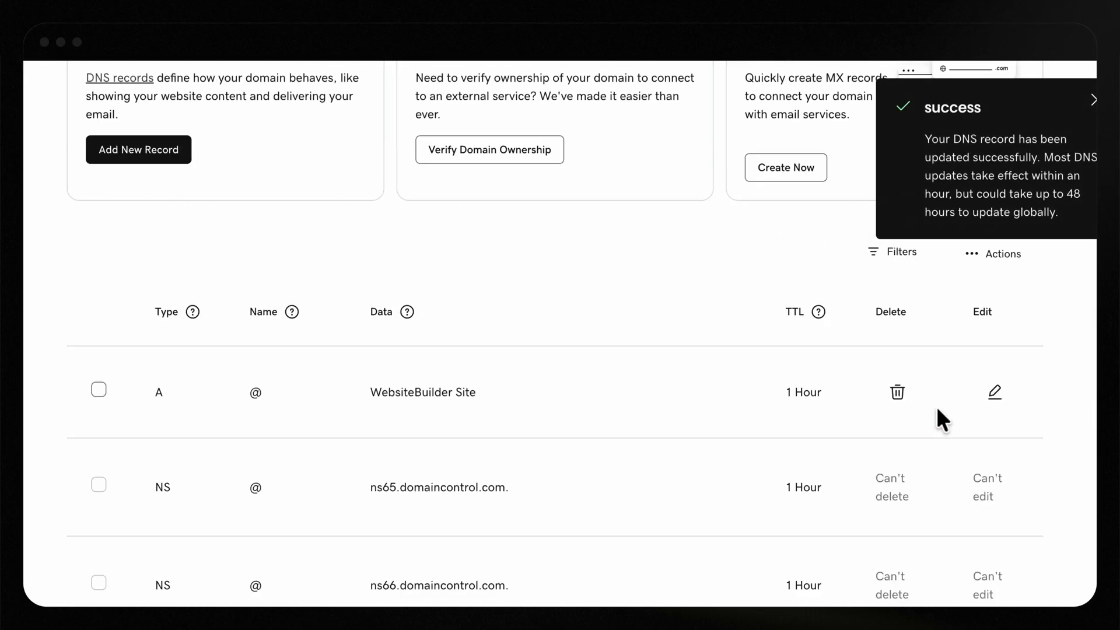
- Save MX record send.contact (priority 10) and the SPF TXT v=spf1 include:amazonses.com ~all
{"action": "left_click", "coordinate": [138, 149]}
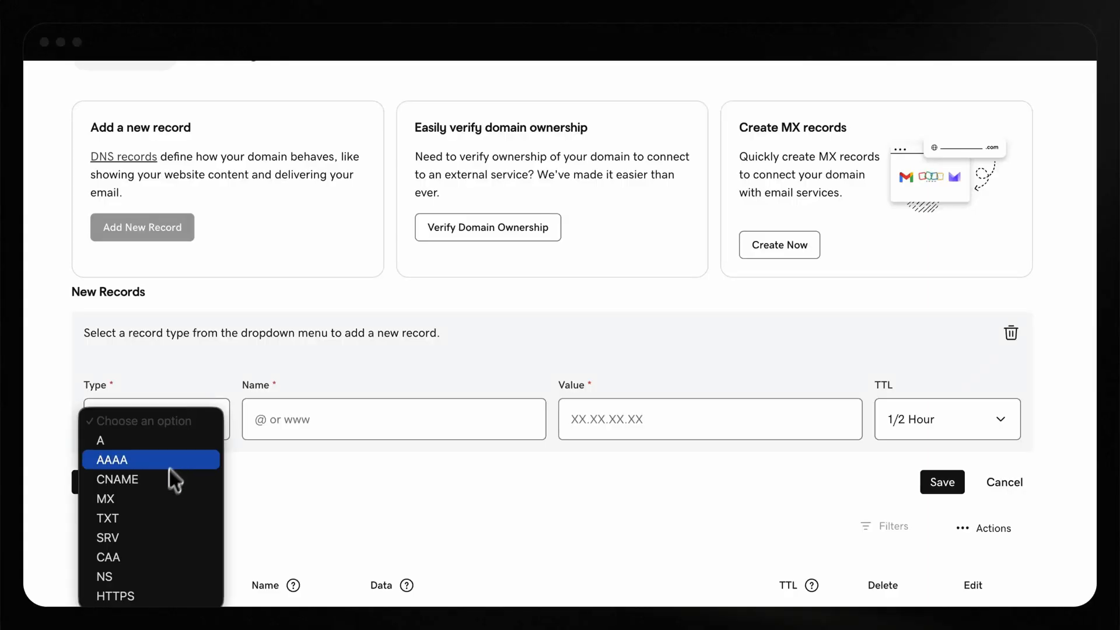
{"action": "left_click", "coordinate": [105, 499]}
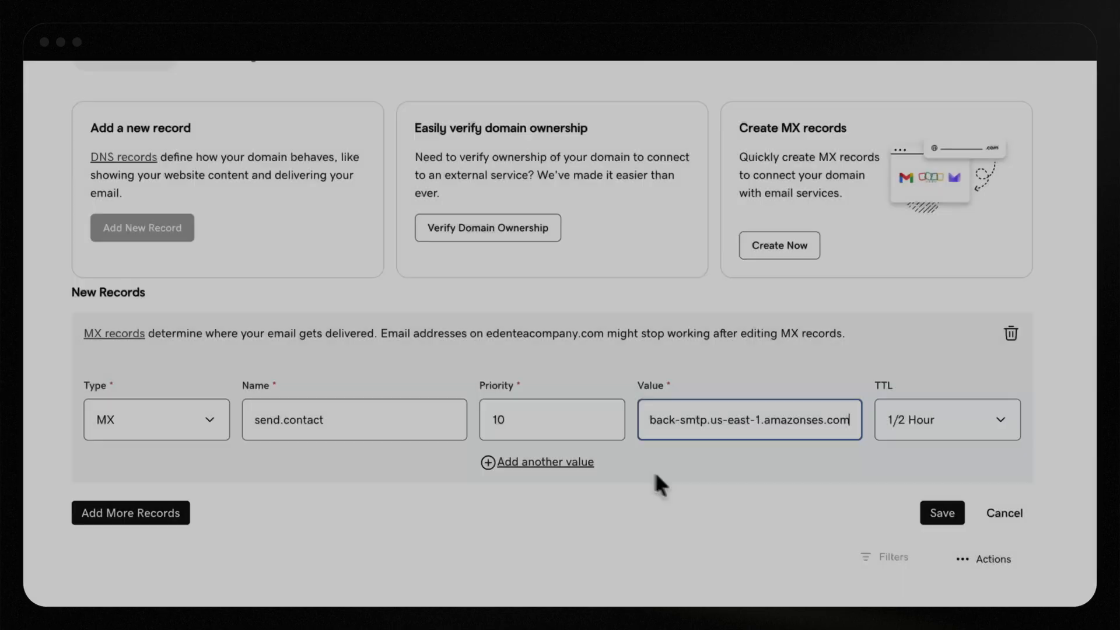
{"action": "left_click", "coordinate": [941, 512]}
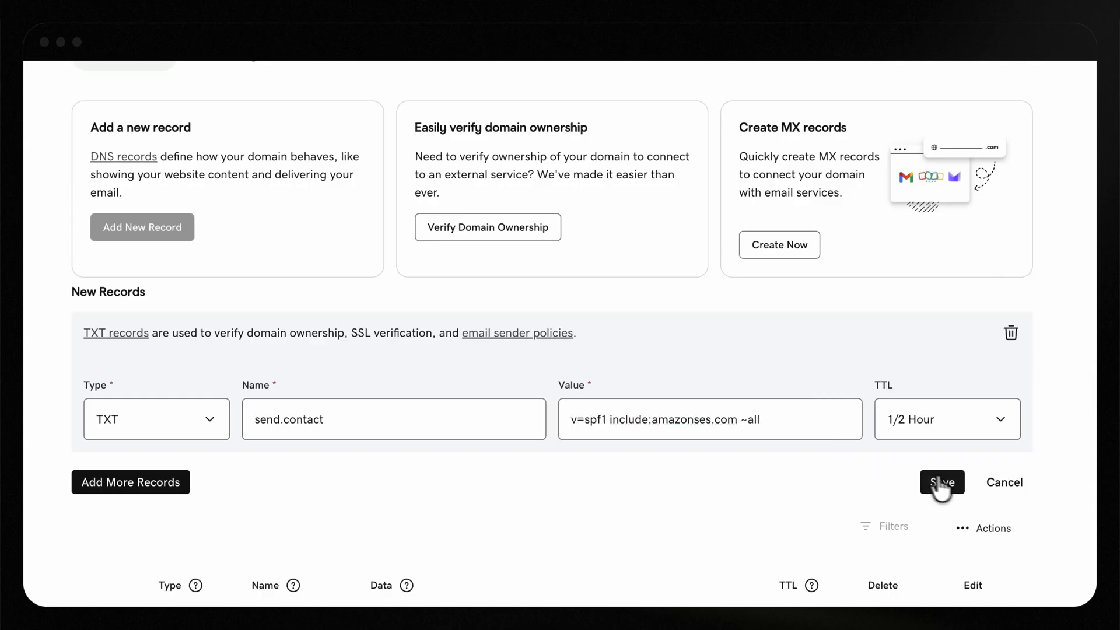
{"action": "left_click", "coordinate": [942, 482]}
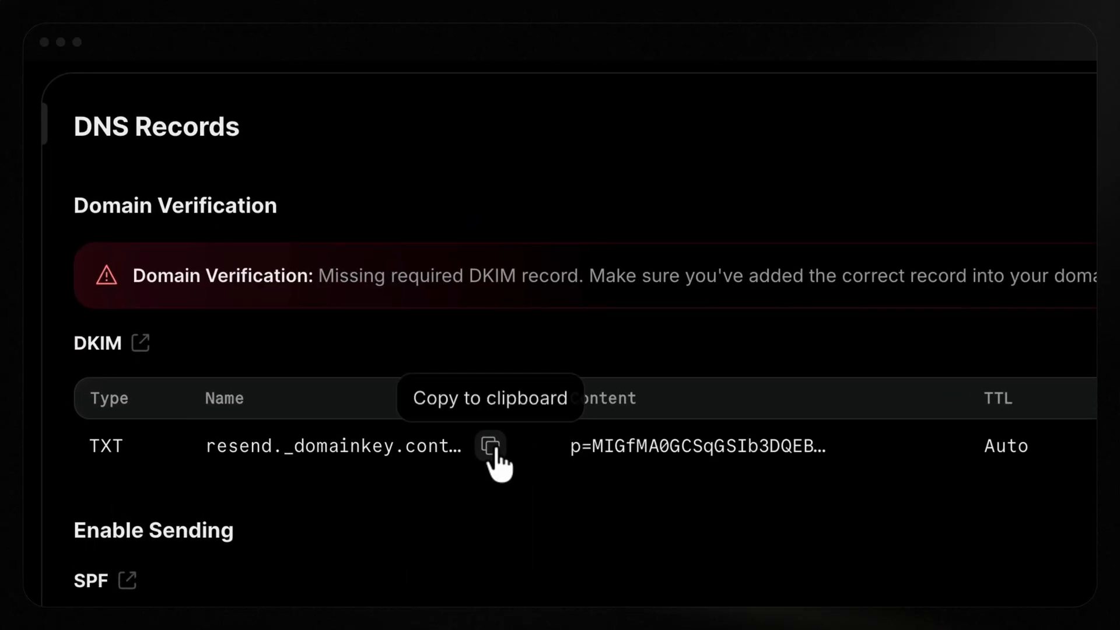
- Copy the missing DKIM record's name from Resend's DNS Records list
{"action": "left_click", "coordinate": [489, 445]}
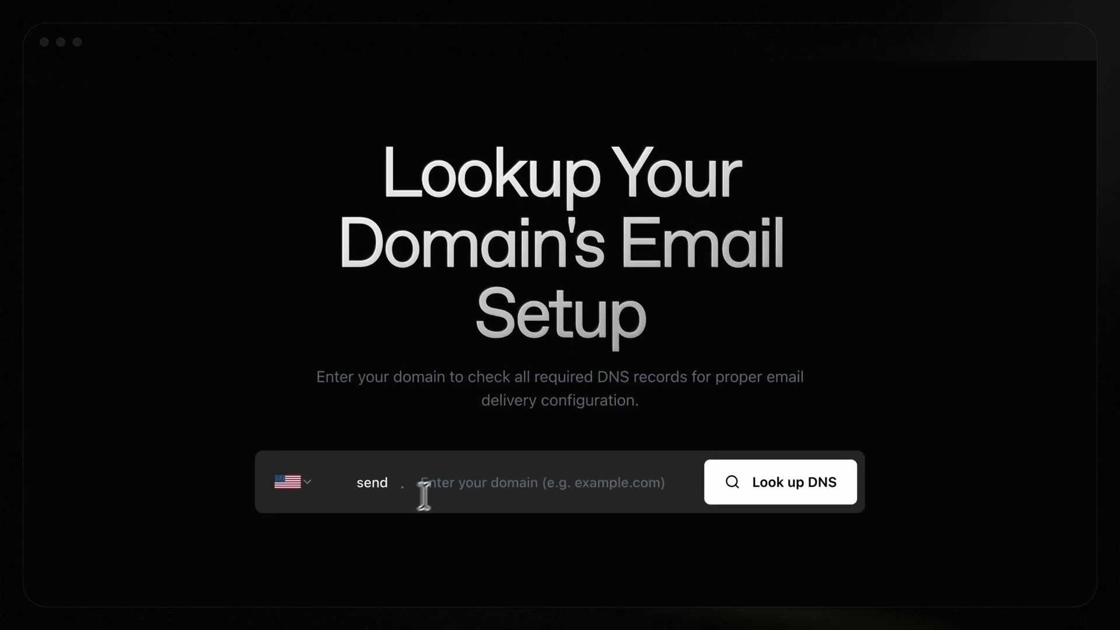
- Look up contact.edenteacompany.com on DNS.email and expand the Invalid DKIM Record details
{"action": "type", "text": "contact.edenteacompany.com"}
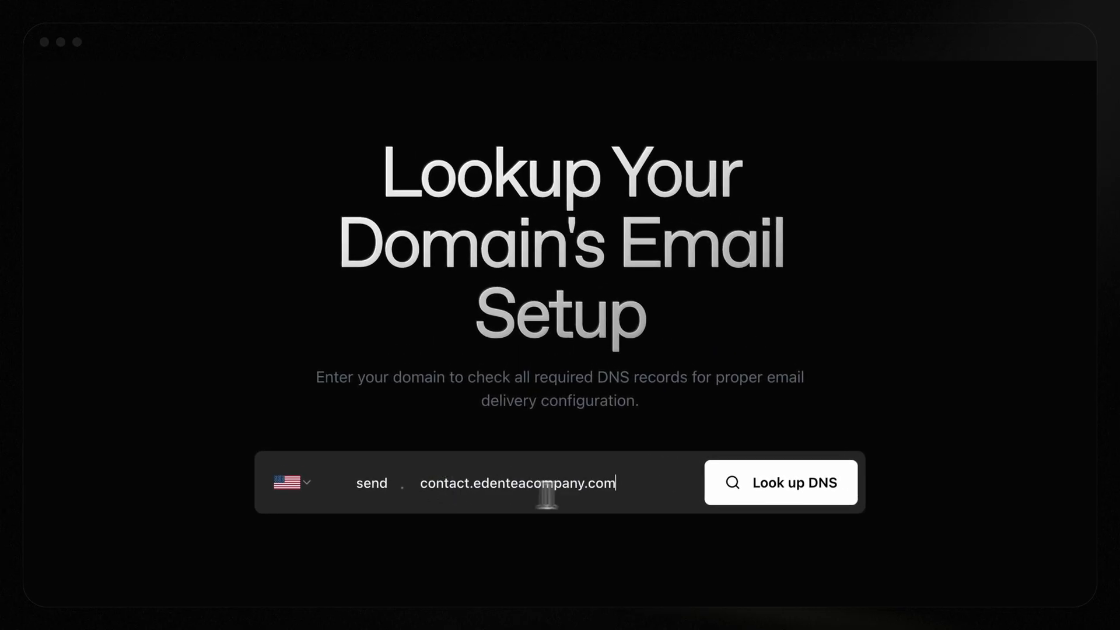
{"action": "left_click", "coordinate": [781, 482]}
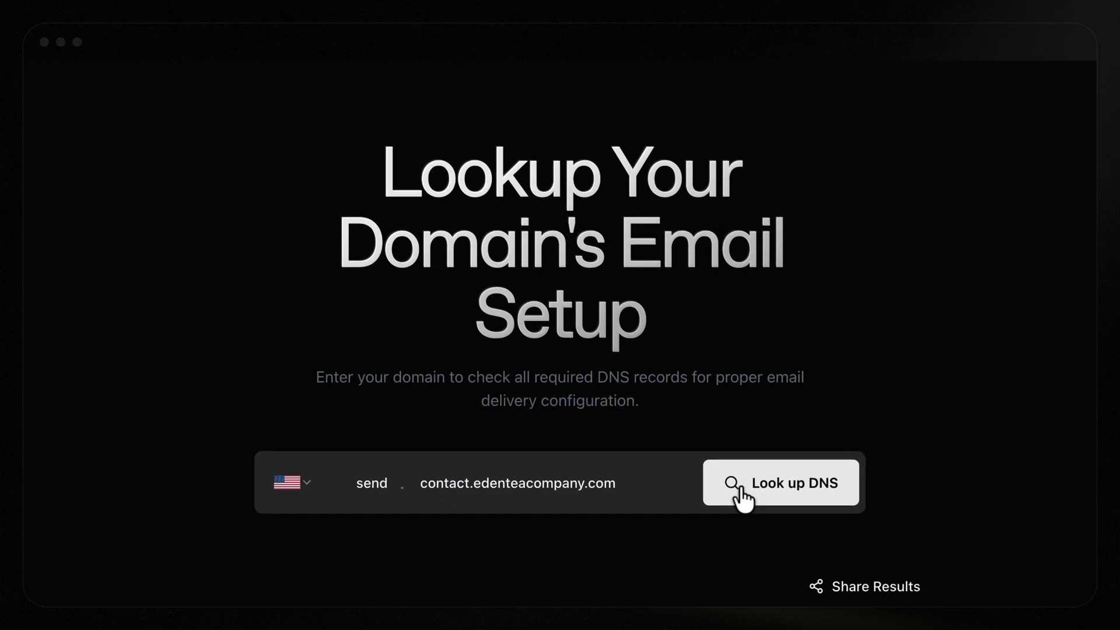
{"action": "left_click", "coordinate": [780, 483]}
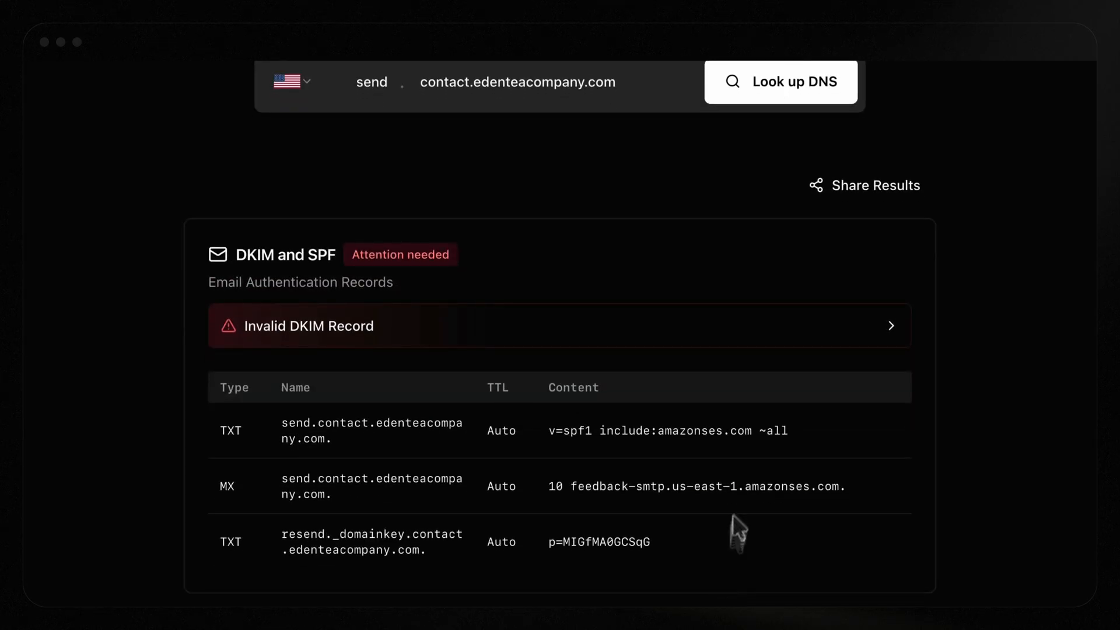
{"action": "left_click", "coordinate": [560, 326]}
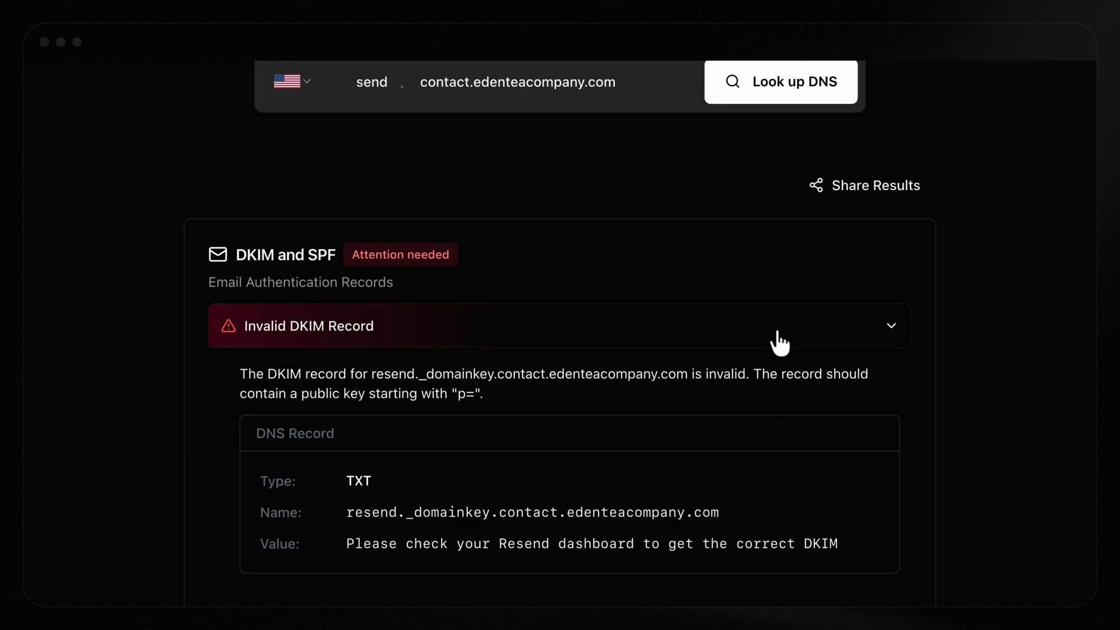